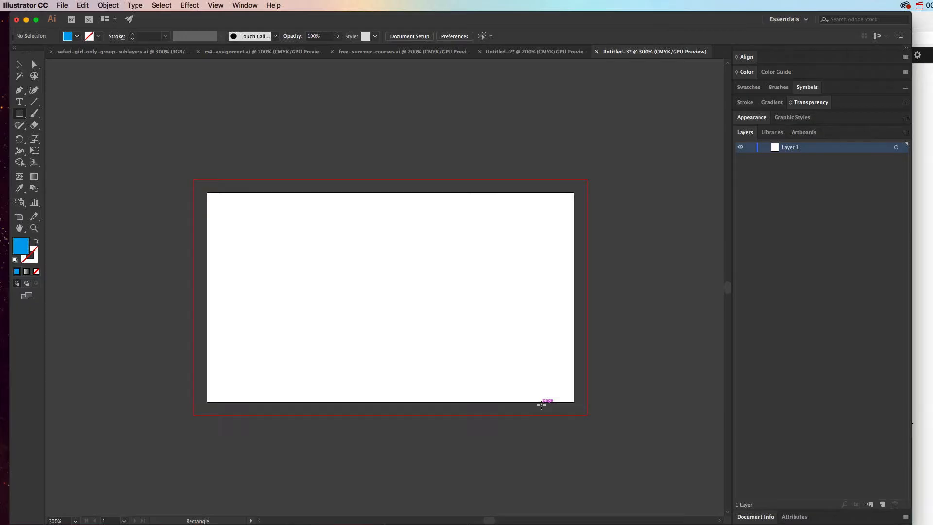
{"action": "mouse_move", "coordinate": [535, 231]}
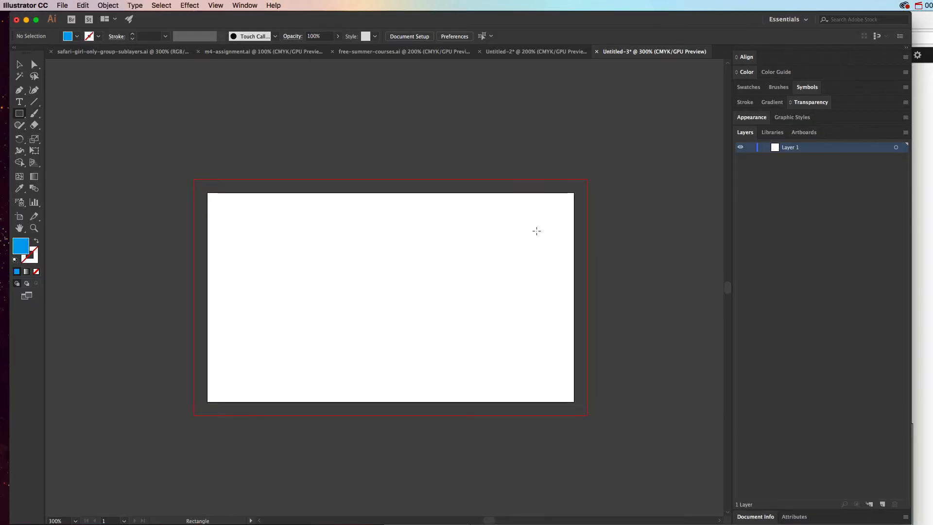
{"action": "mouse_move", "coordinate": [437, 293]}
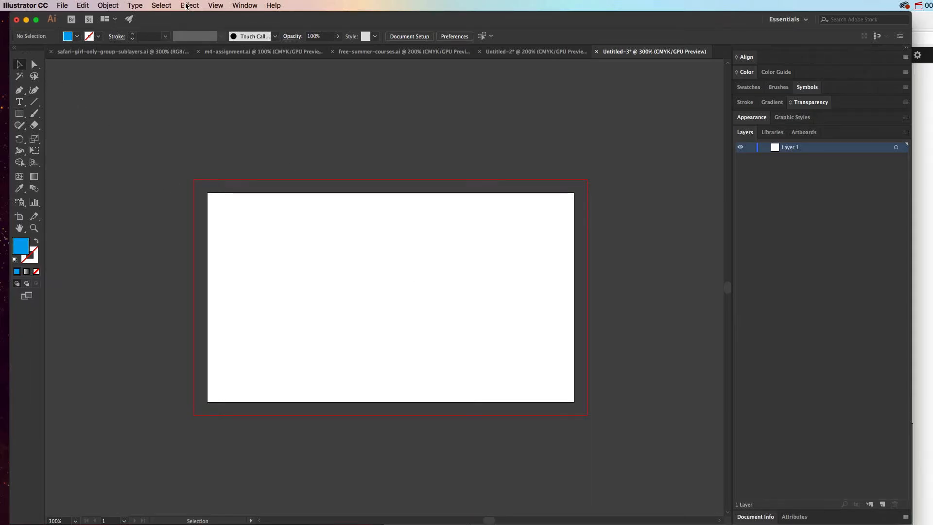
- Apply the Crop Marks effect, dismissing the repeat-effect warning
{"action": "left_click", "coordinate": [190, 6]}
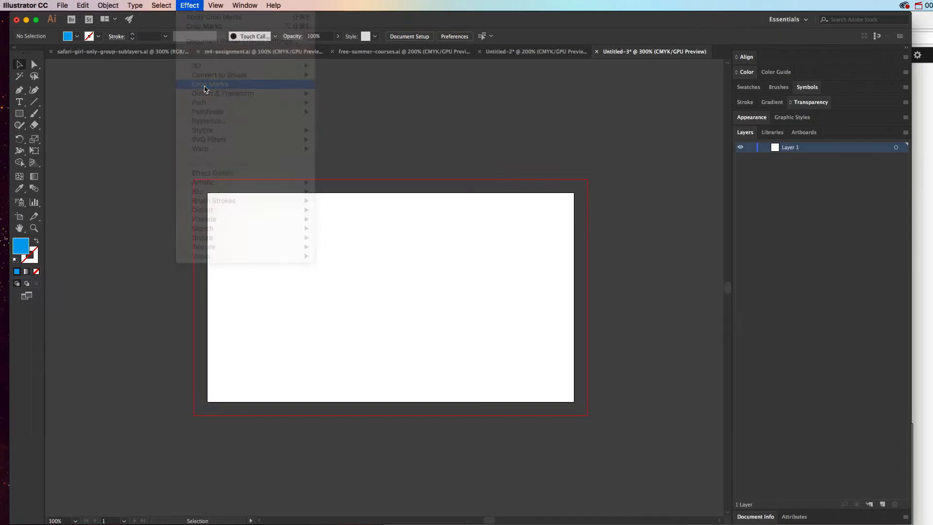
{"action": "left_click", "coordinate": [210, 83]}
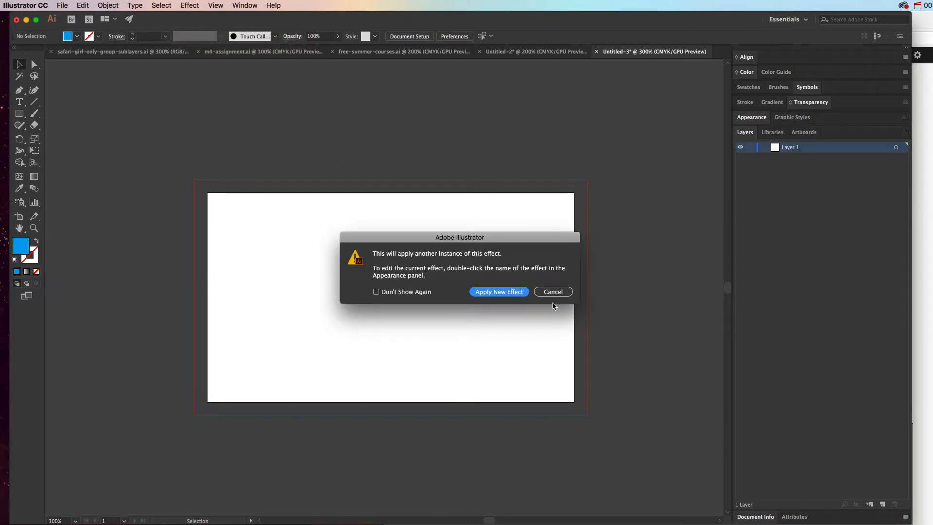
{"action": "left_click", "coordinate": [552, 292]}
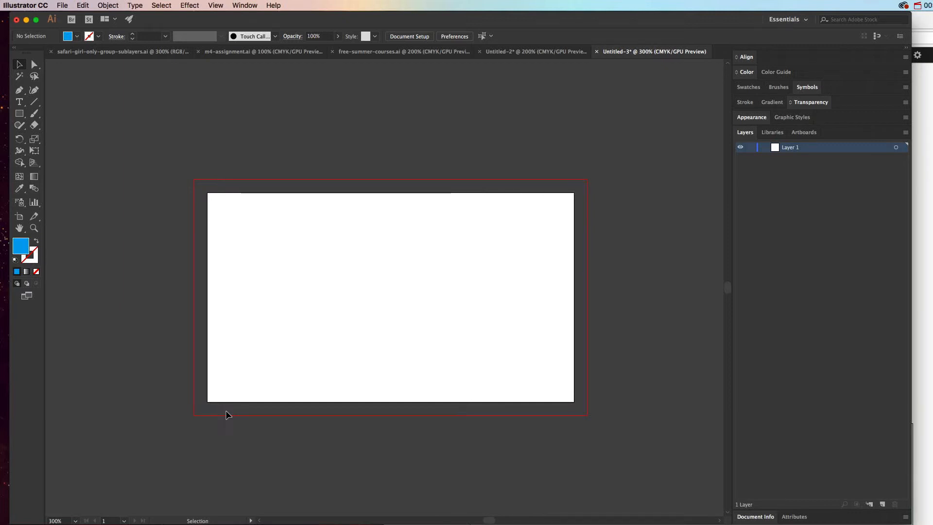
- Draw a blue rectangle covering the card artboard out to the red bleed edge
{"action": "left_click", "coordinate": [19, 113]}
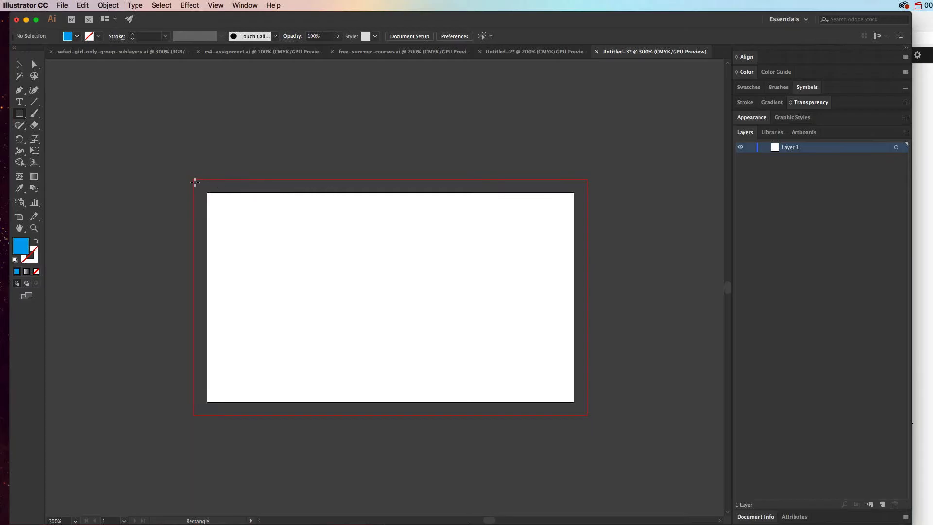
{"action": "left_click_drag", "start_coordinate": [195, 181], "coordinate": [564, 392]}
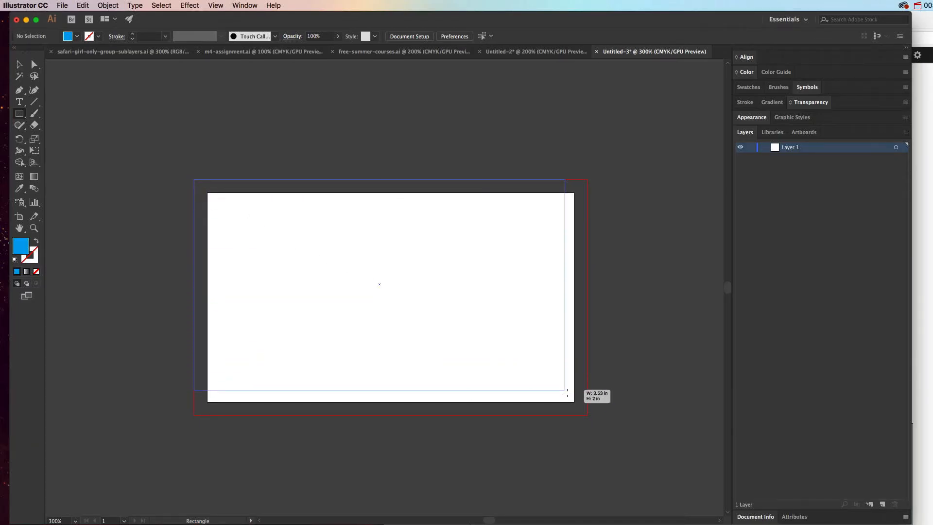
{"action": "left_click_drag", "start_coordinate": [195, 181], "coordinate": [565, 393]}
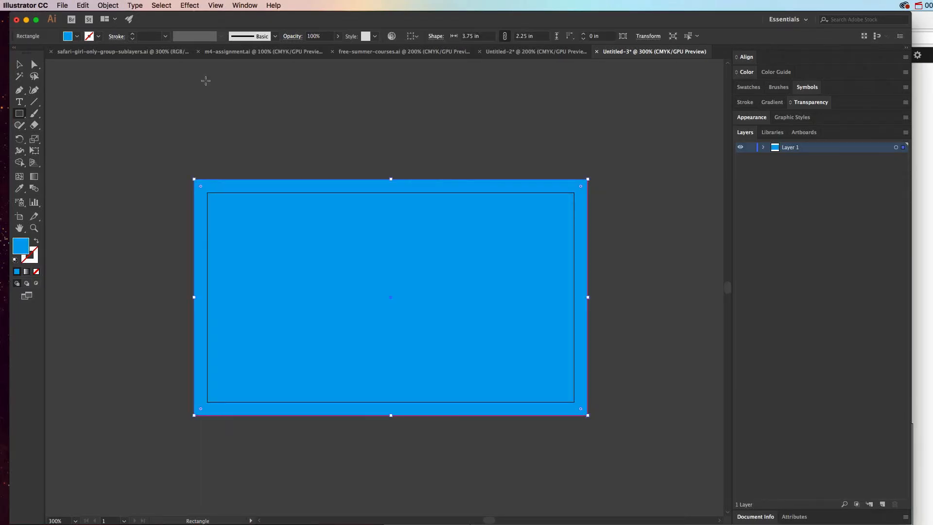
- Review the document size and bleed settings in the New Document dialog, then close it
{"action": "left_click", "coordinate": [63, 6]}
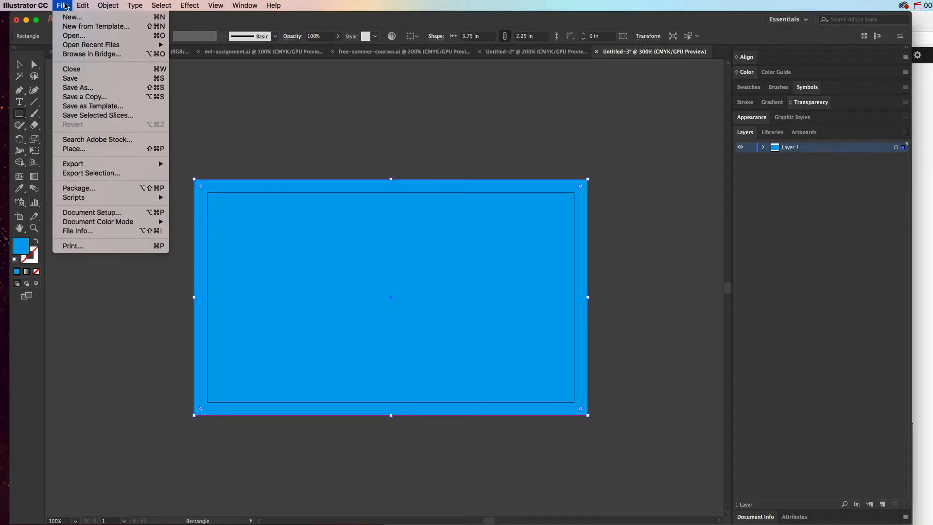
{"action": "mouse_move", "coordinate": [71, 17]}
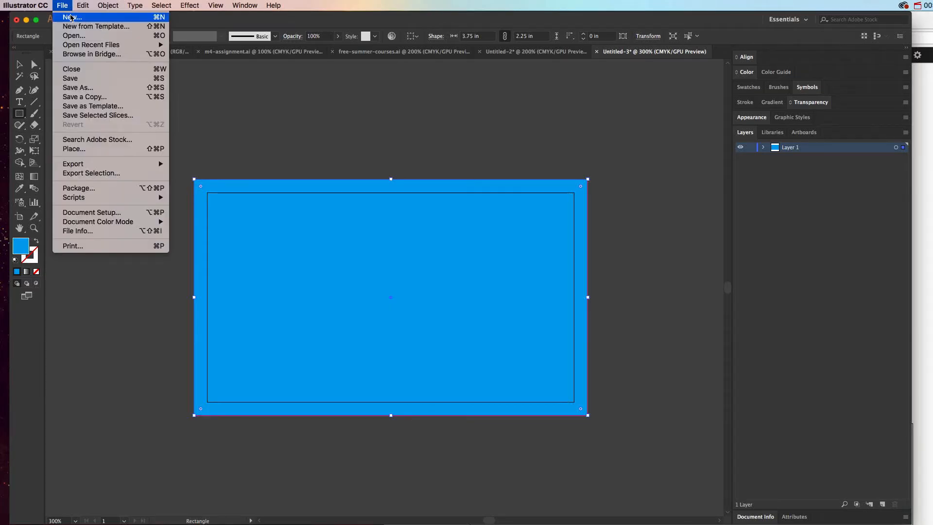
{"action": "left_click", "coordinate": [72, 17]}
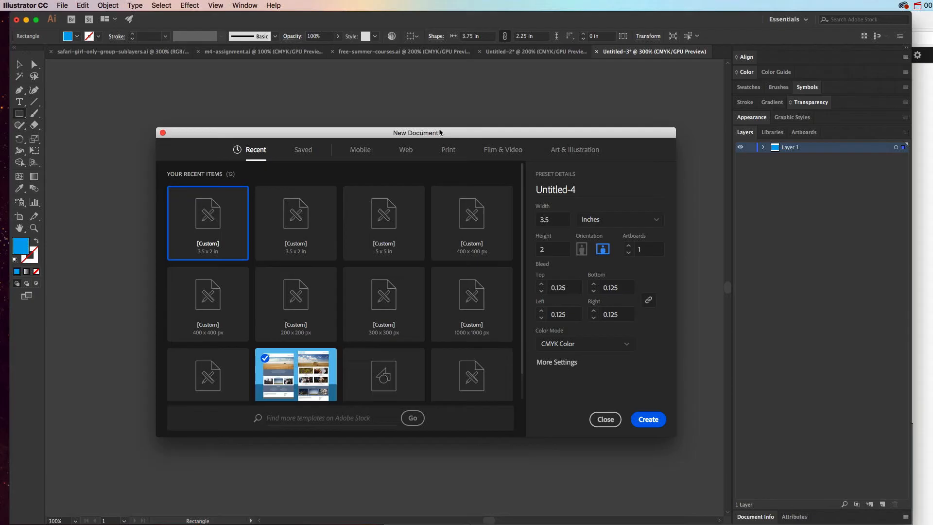
{"action": "left_click_drag", "start_coordinate": [418, 132], "coordinate": [402, 124]}
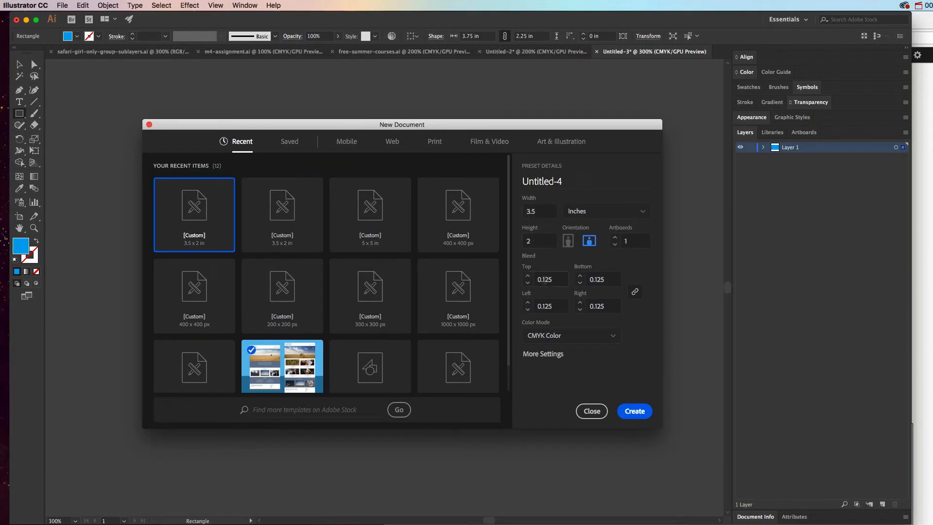
{"action": "left_click", "coordinate": [633, 410]}
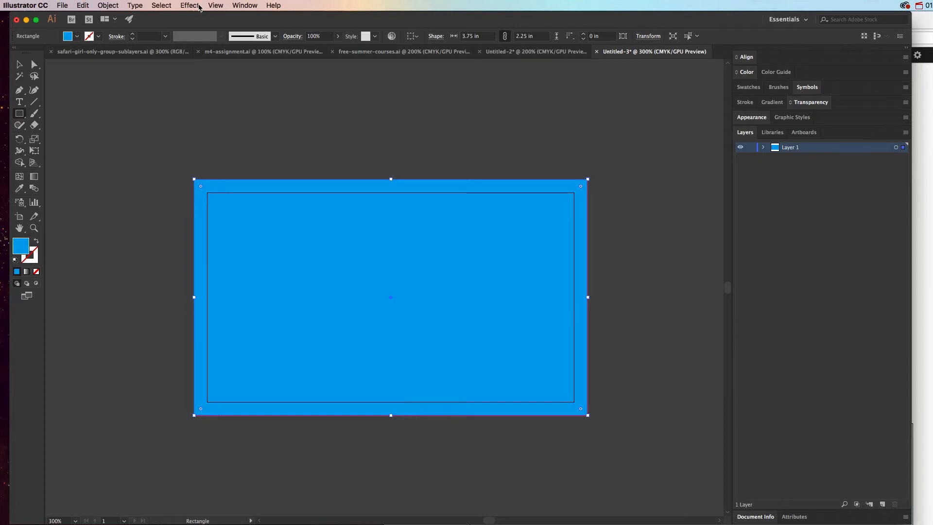
{"action": "left_click", "coordinate": [189, 5]}
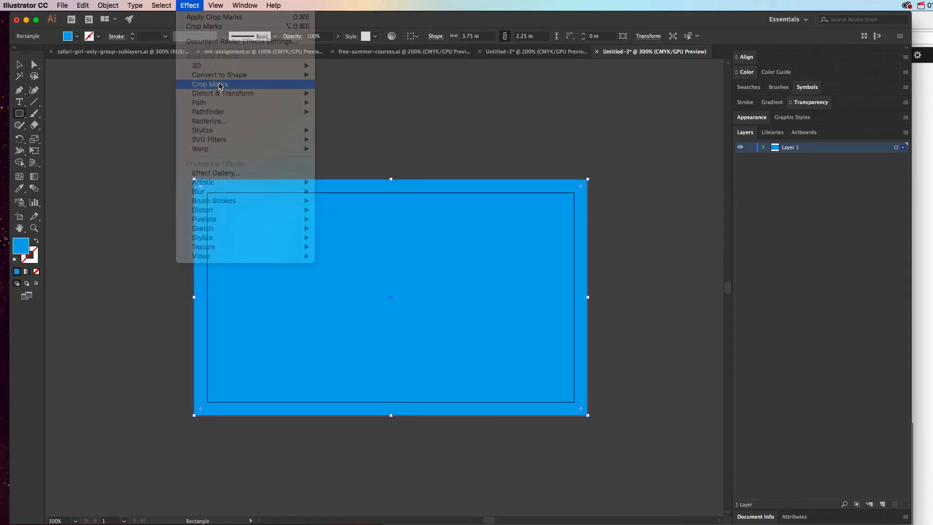
{"action": "left_click", "coordinate": [208, 83]}
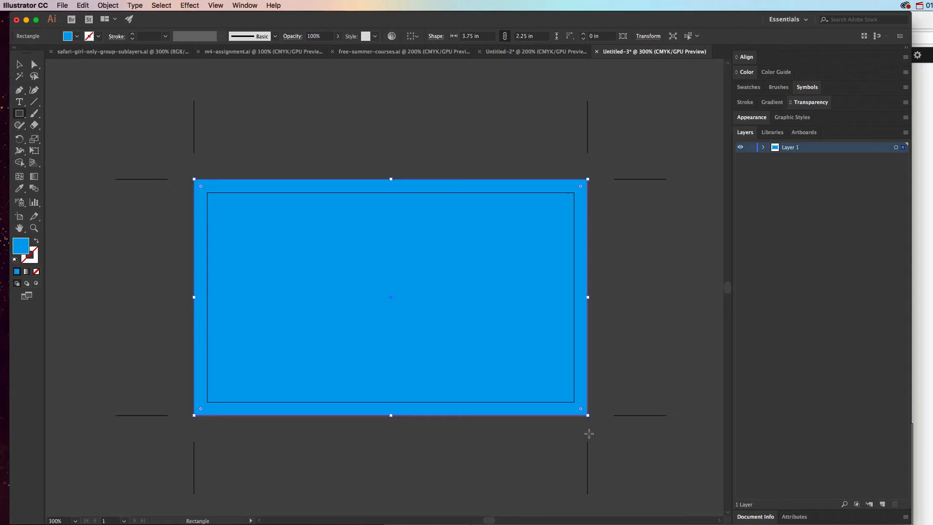
{"action": "mouse_move", "coordinate": [268, 398]}
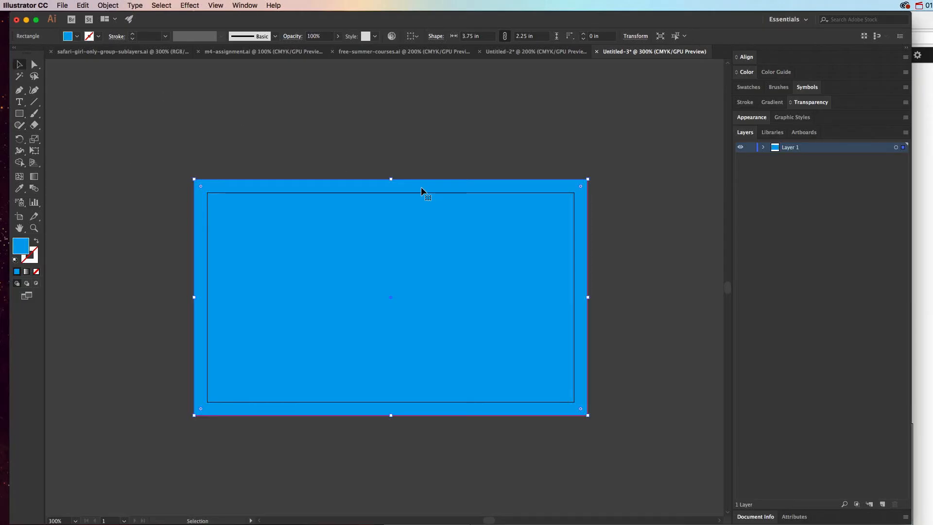
- Drag the rectangle's top, bottom and right edges to the trim so it measures 3.5 × 2 in
{"action": "left_click_drag", "start_coordinate": [389, 182], "coordinate": [390, 196]}
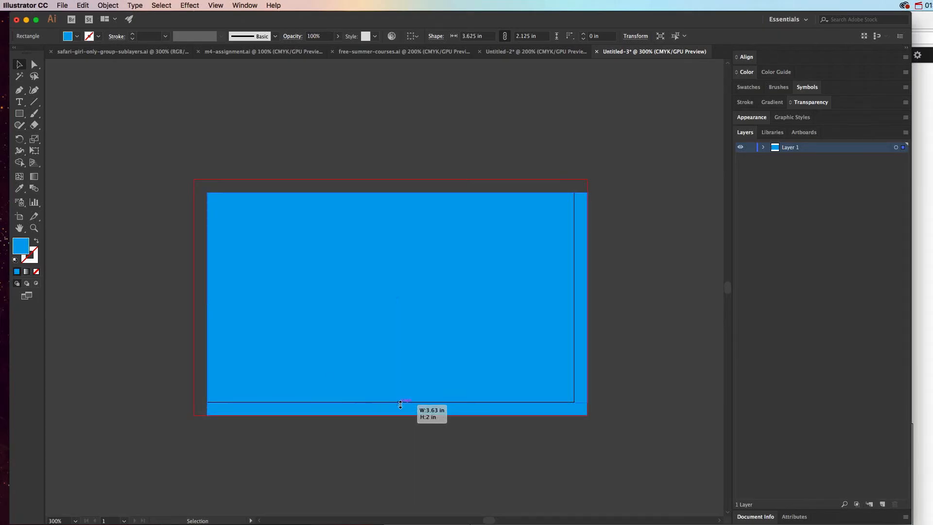
{"action": "left_click_drag", "start_coordinate": [399, 405], "coordinate": [577, 298]}
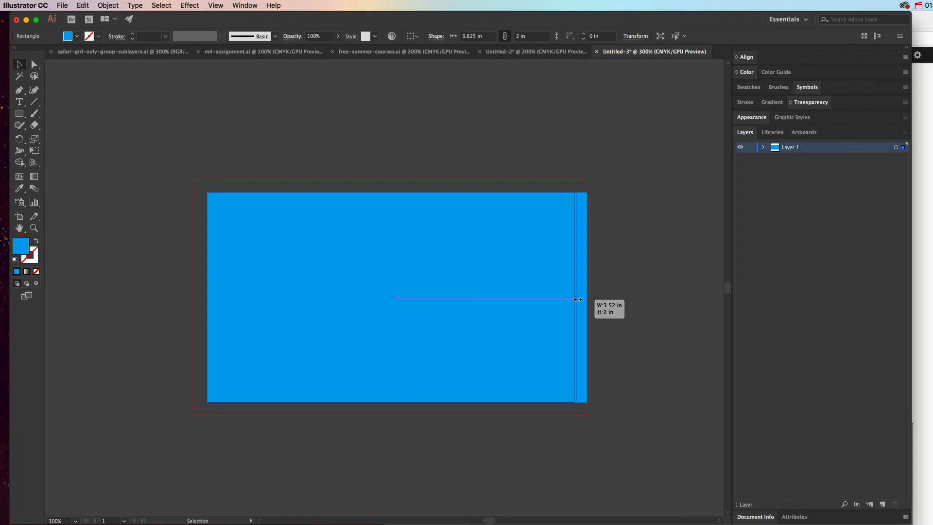
{"action": "left_click_drag", "start_coordinate": [577, 299], "coordinate": [573, 297]}
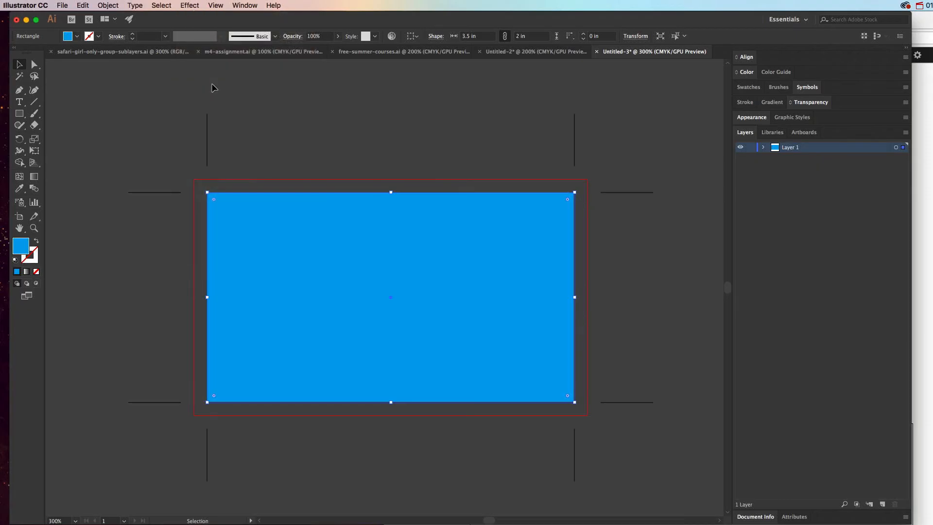
{"action": "mouse_move", "coordinate": [577, 253]}
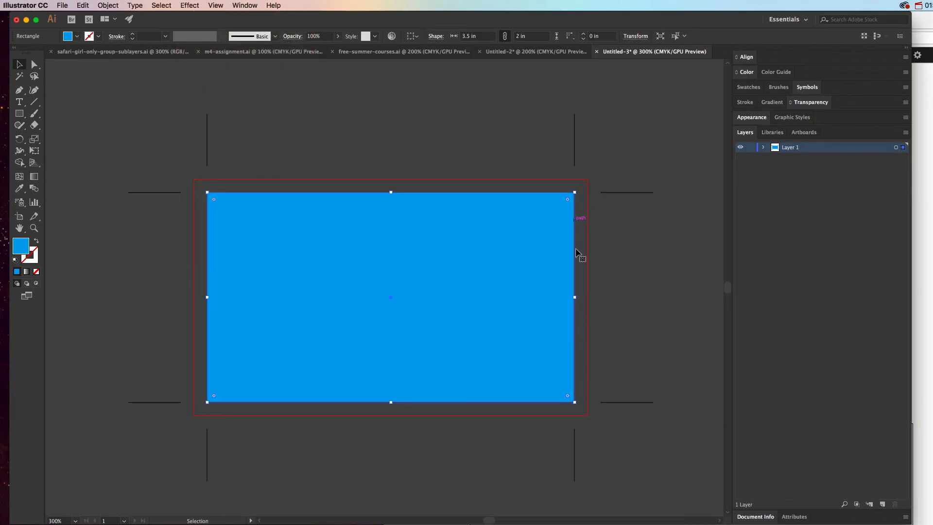
{"action": "mouse_move", "coordinate": [205, 205]}
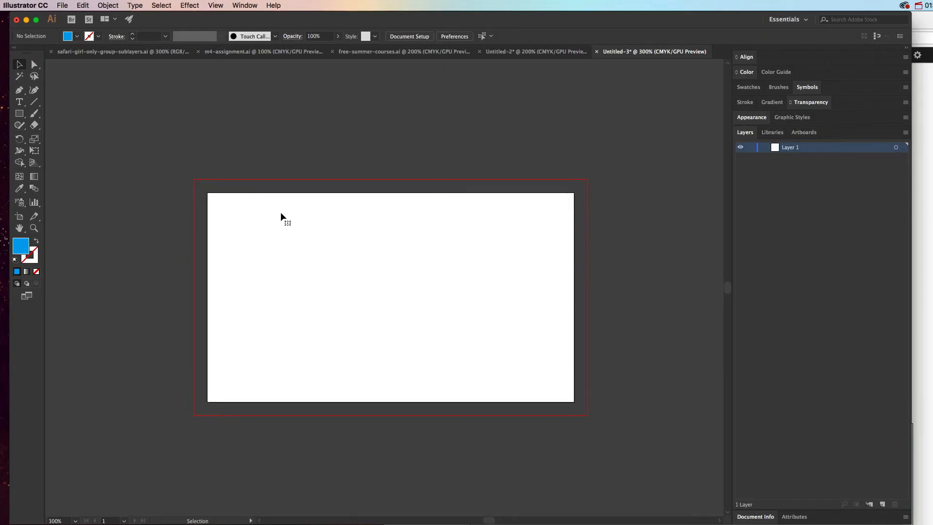
{"action": "left_click_drag", "start_coordinate": [208, 192], "coordinate": [573, 401]}
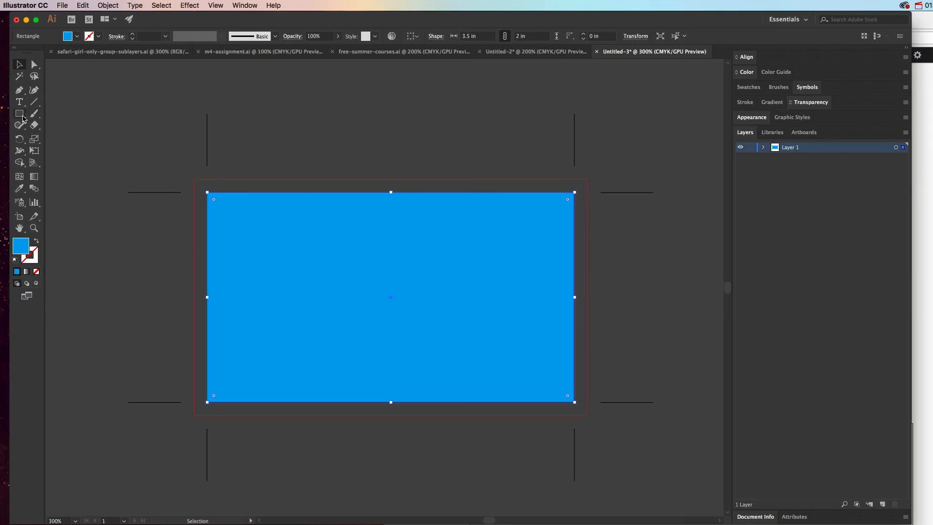
{"action": "mouse_move", "coordinate": [19, 113]}
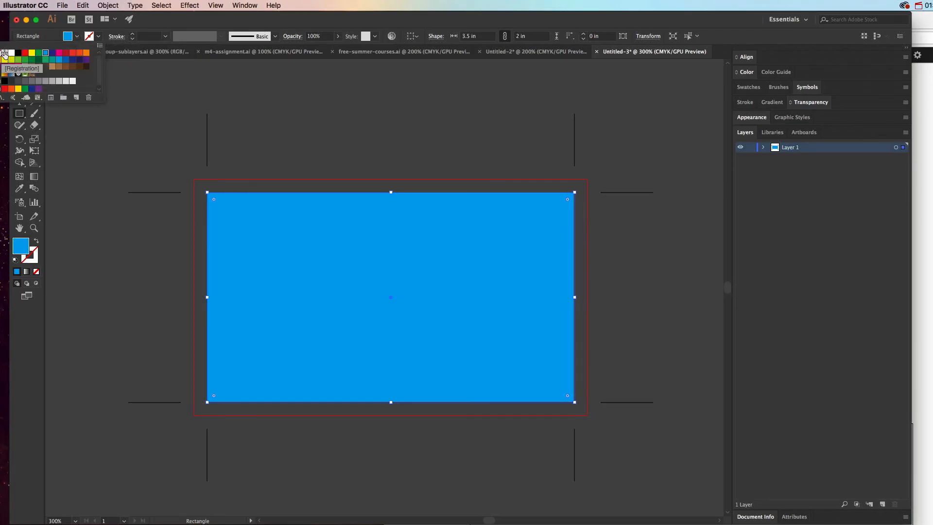
{"action": "mouse_move", "coordinate": [4, 415]}
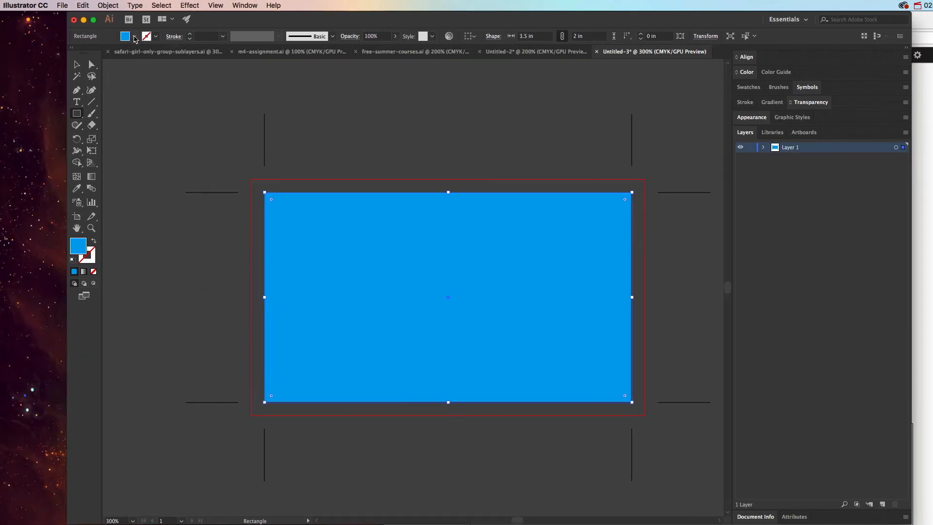
- Set the trim rectangle's fill to None, leaving only the crop marks around the white artboard
{"action": "left_click", "coordinate": [134, 36]}
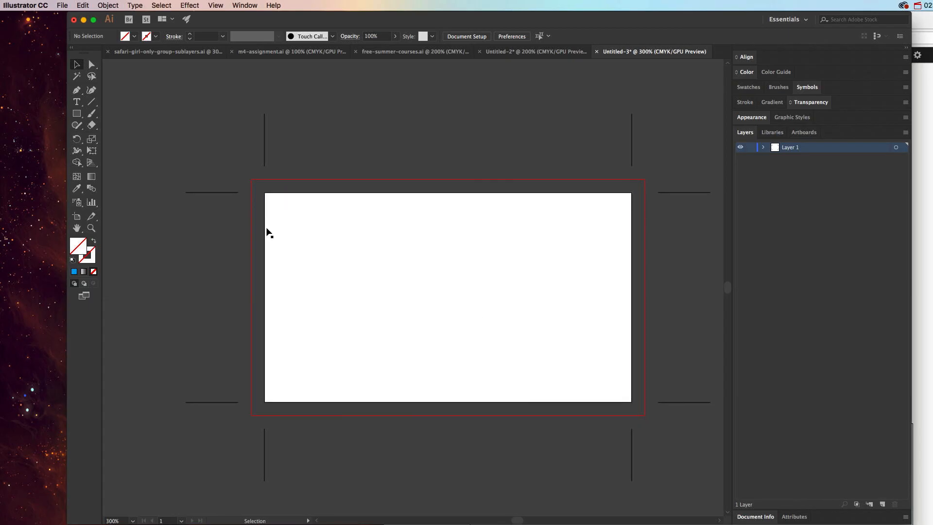
{"action": "mouse_move", "coordinate": [569, 310]}
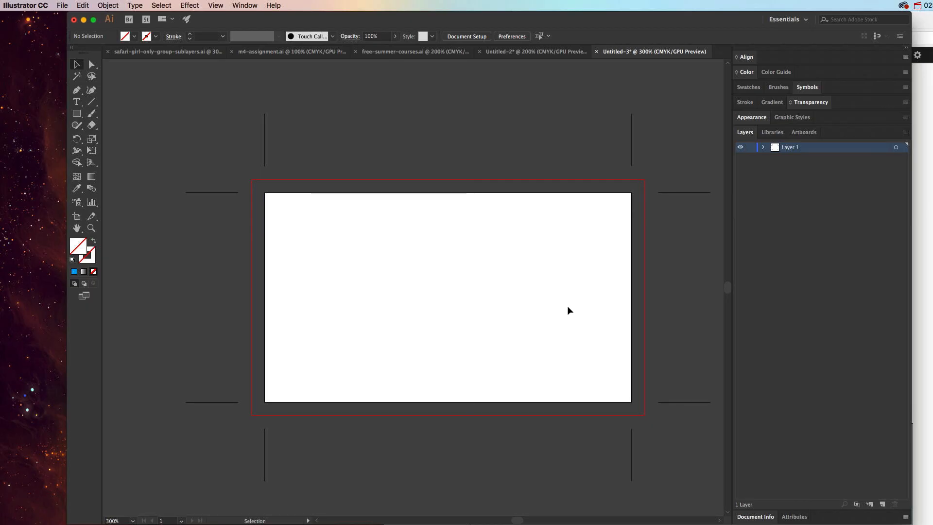
{"action": "mouse_move", "coordinate": [179, 11]}
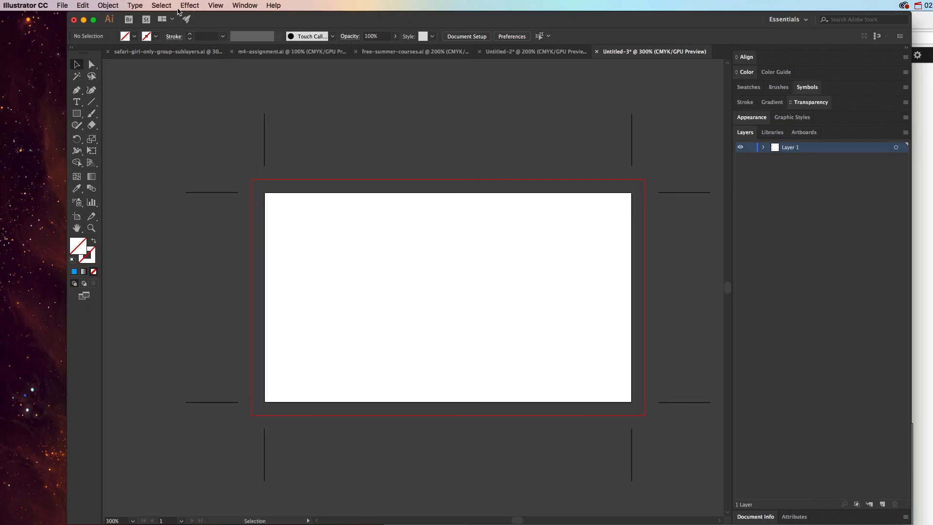
{"action": "left_click", "coordinate": [189, 6]}
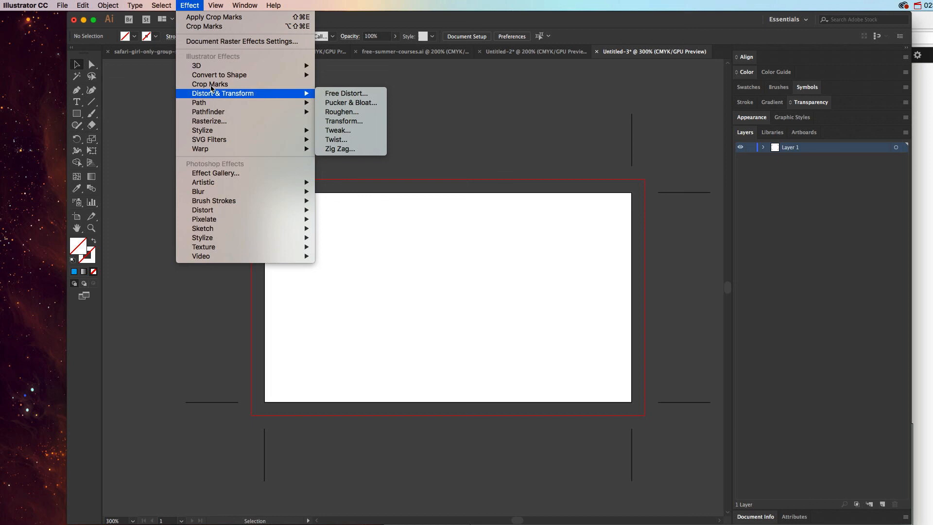
{"action": "left_click", "coordinate": [221, 201]}
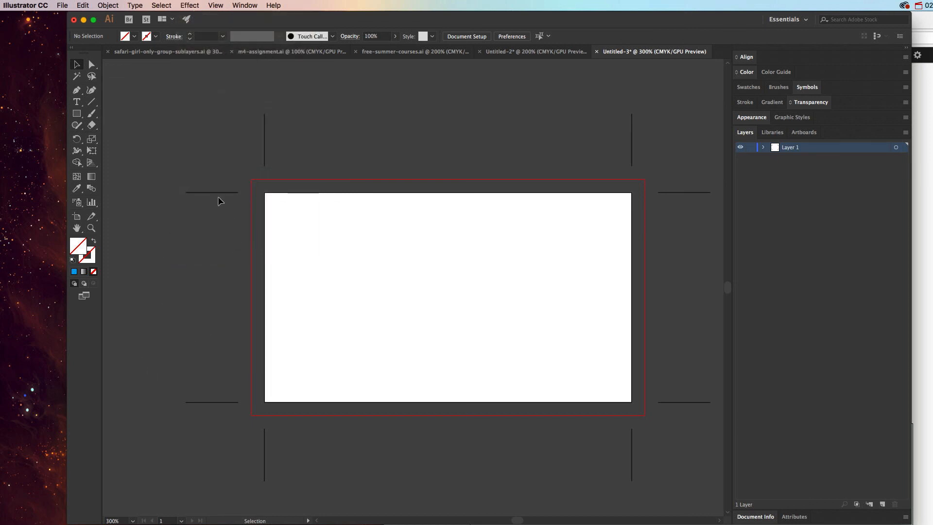